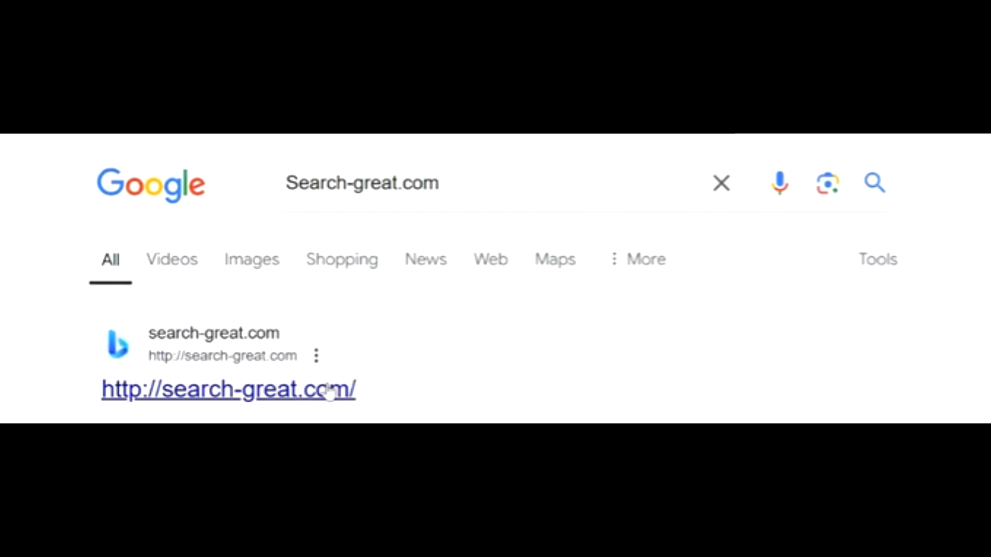
pyautogui.click(227, 389)
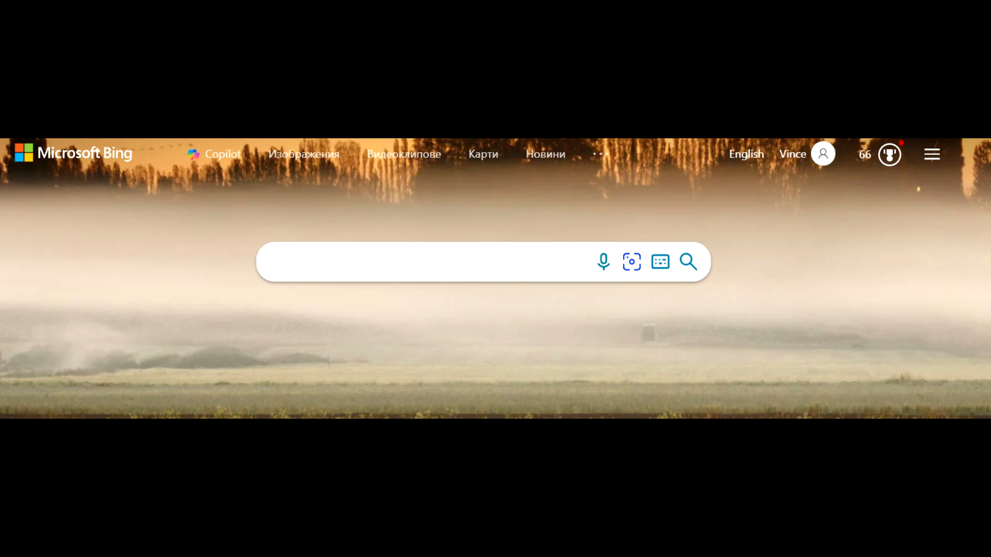